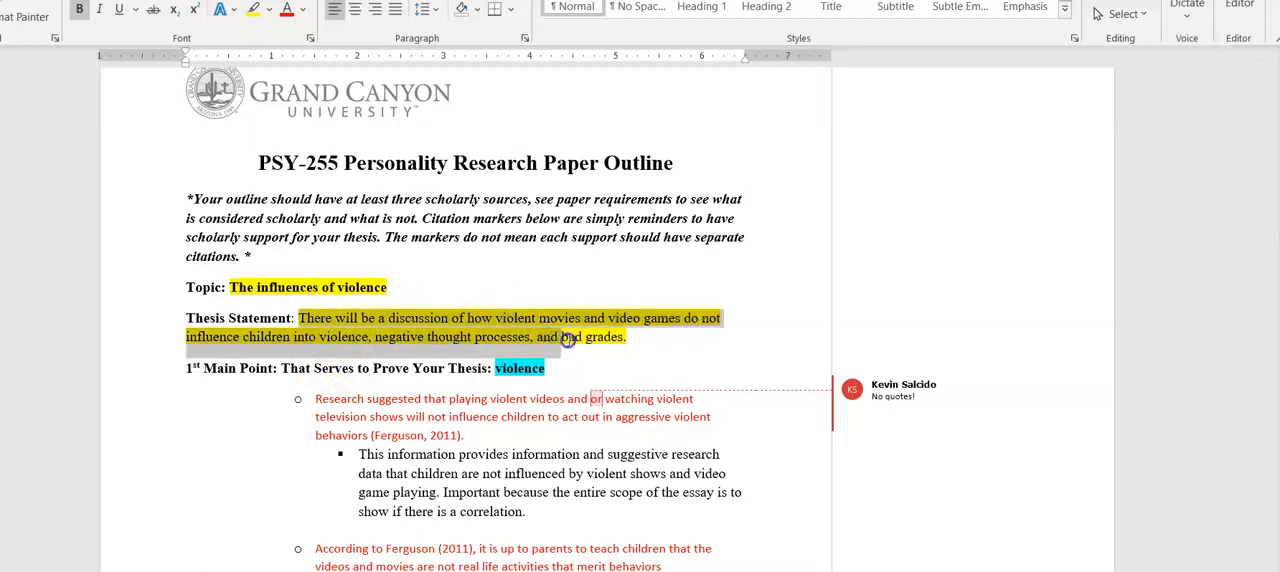
Highlight 'violence, negative thought processes, and bad grades.' turquoise, then scroll to the third main point.
{"action": "left_click", "coordinate": [605, 345]}
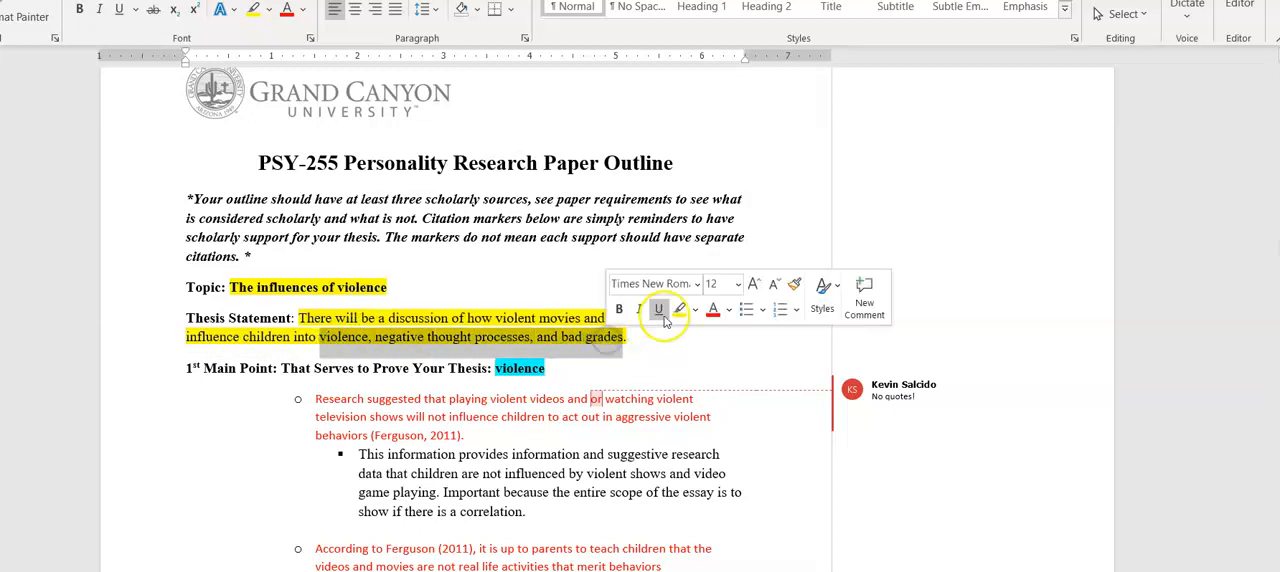
{"action": "left_click", "coordinate": [681, 309]}
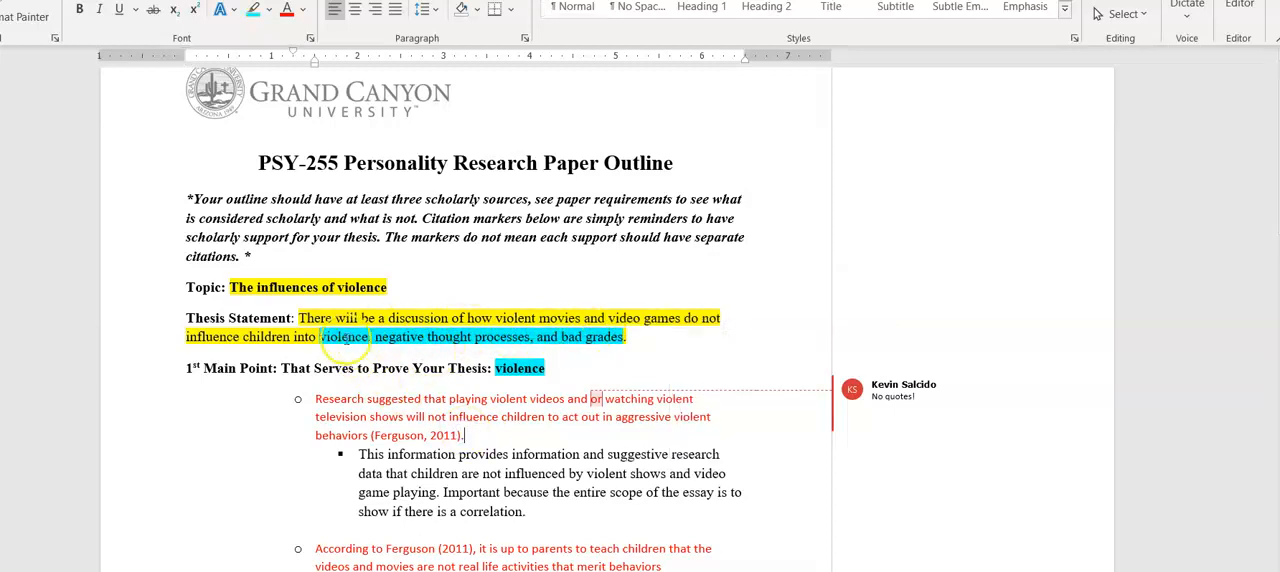
{"action": "scroll", "scroll_direction": "down", "scroll_amount": 3}
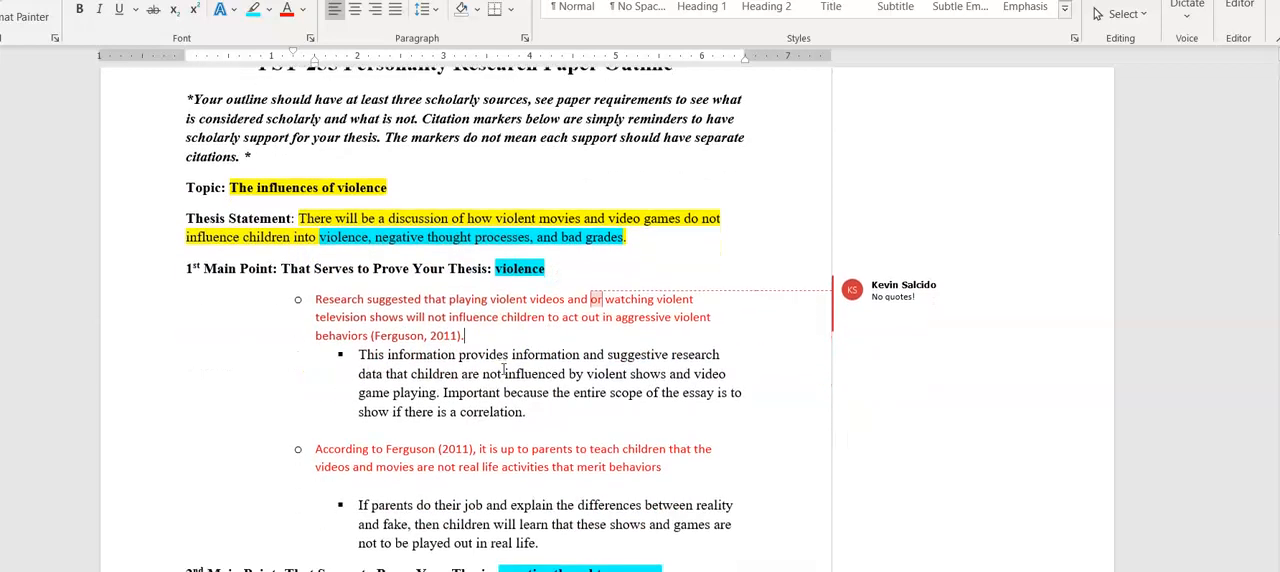
{"action": "mouse_move", "coordinate": [413, 258]}
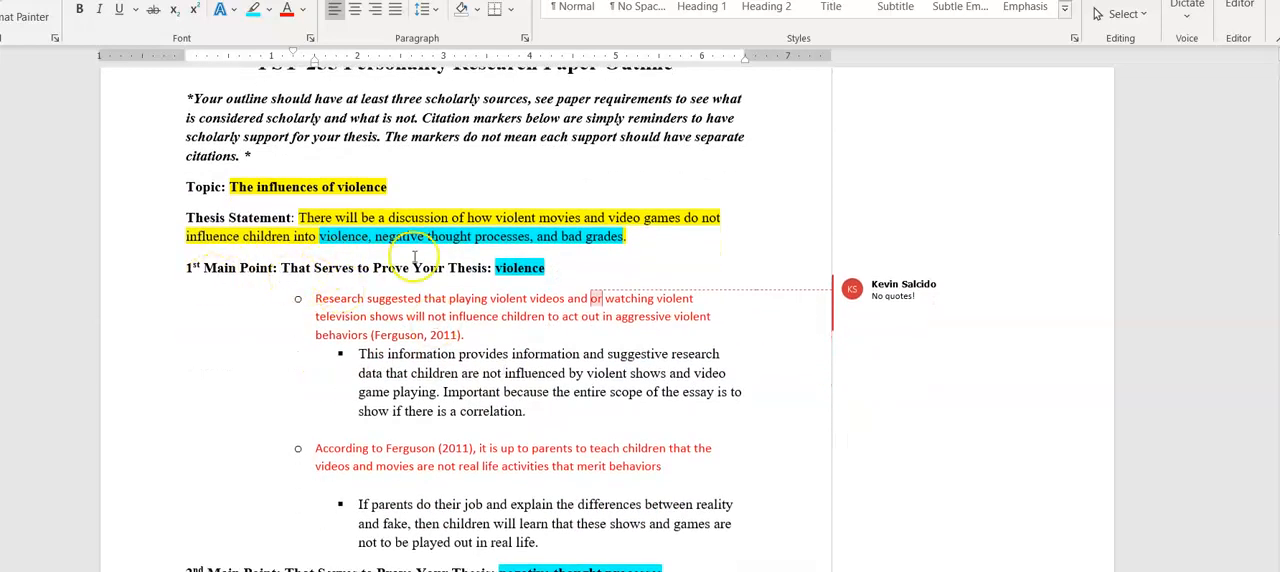
{"action": "scroll", "scroll_direction": "down", "scroll_amount": 3}
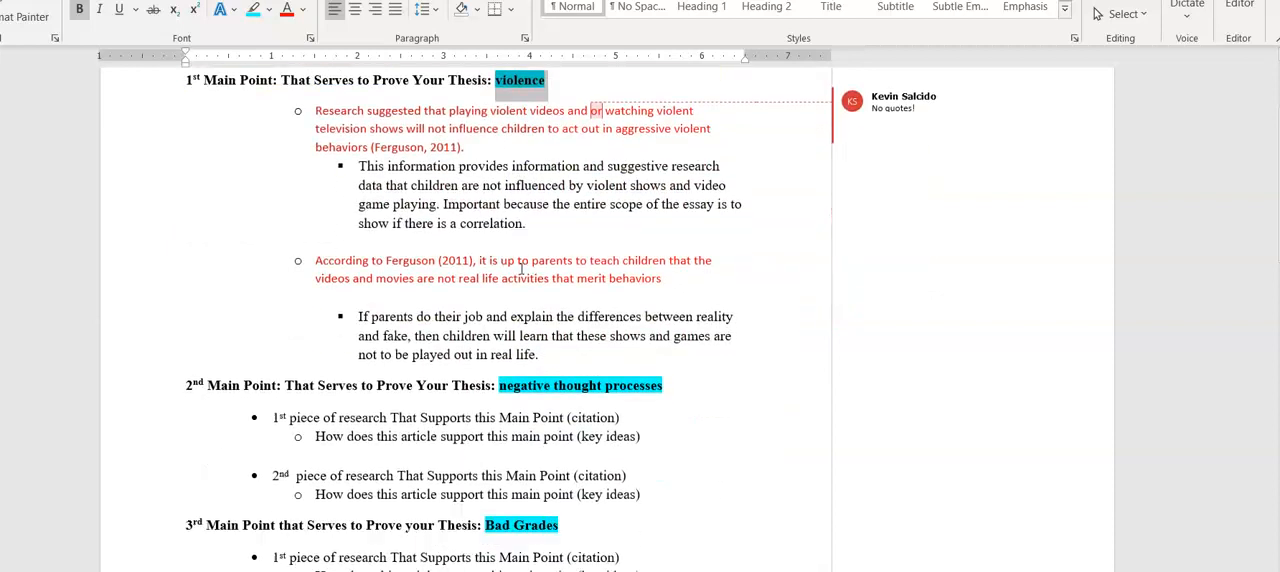
{"action": "scroll", "scroll_direction": "down", "scroll_amount": 3}
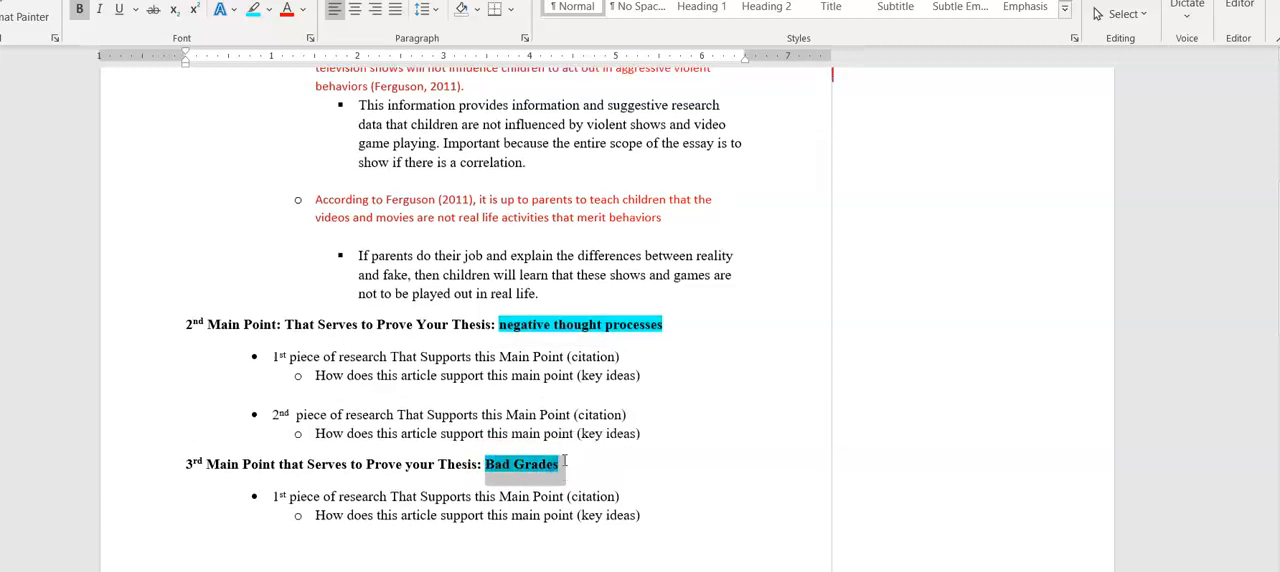
{"action": "scroll", "scroll_direction": "up", "scroll_amount": 3}
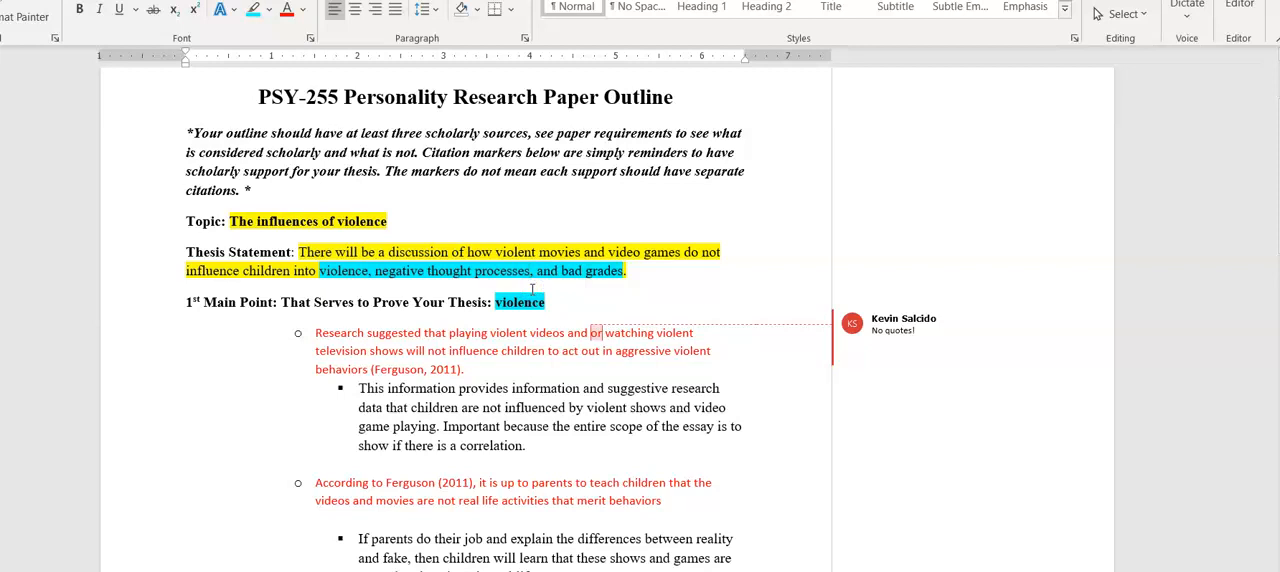
{"action": "mouse_move", "coordinate": [379, 467]}
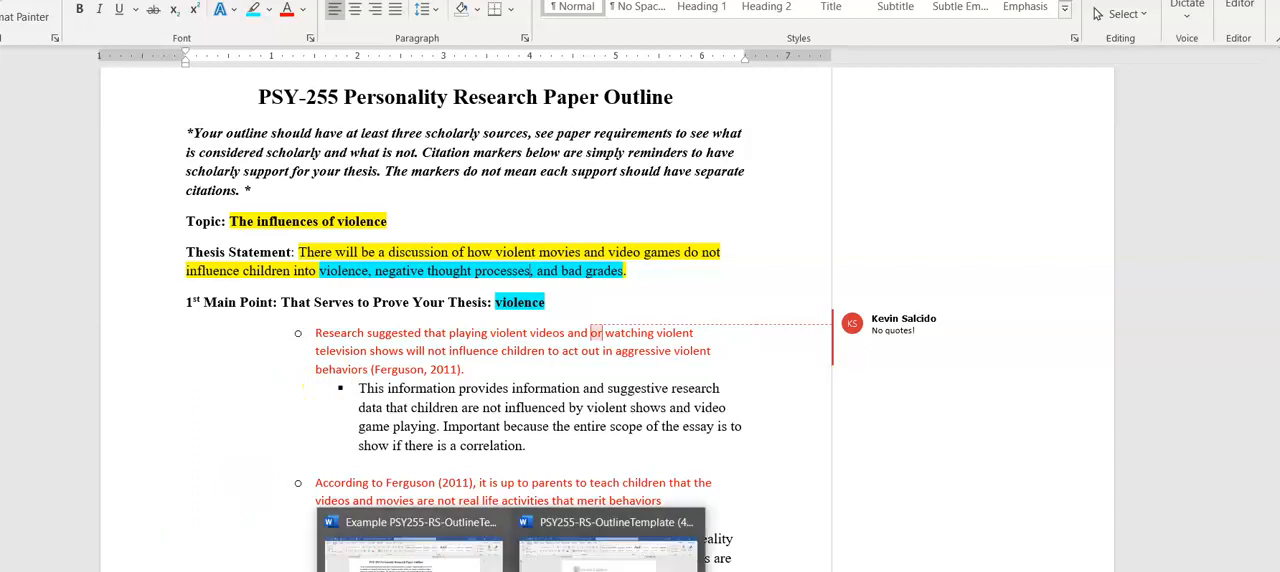
Switch to the PSY255-RS-OutlineTemplate document and point out the word 'citation' in the second research item.
{"action": "left_click", "coordinate": [606, 540]}
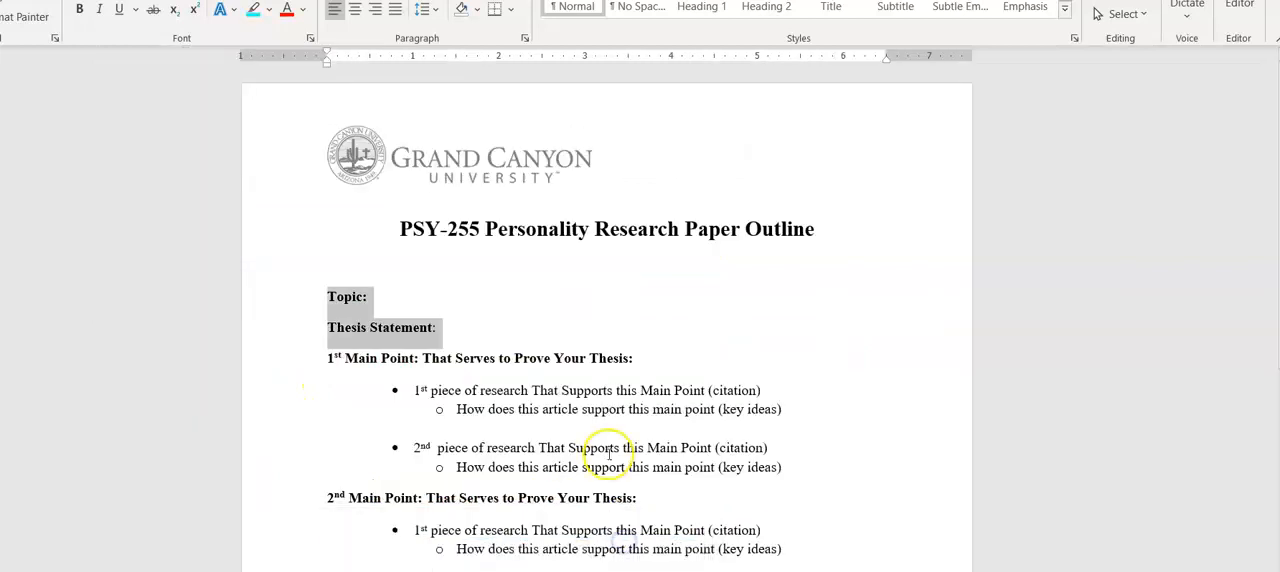
{"action": "scroll", "scroll_direction": "down", "scroll_amount": 3}
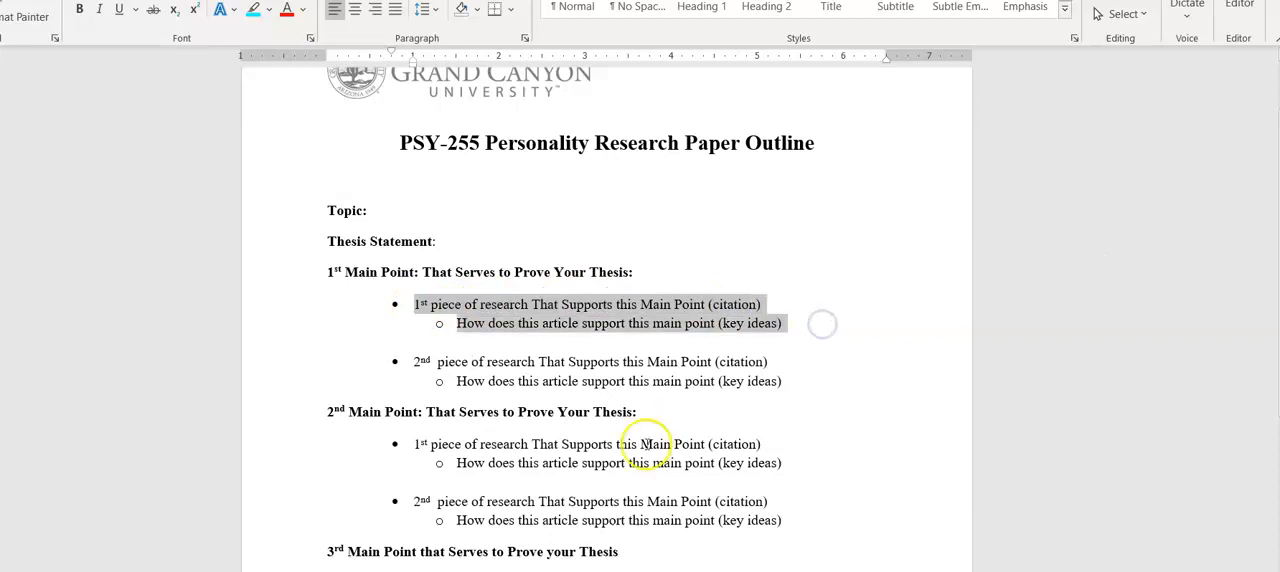
{"action": "left_click", "coordinate": [397, 300]}
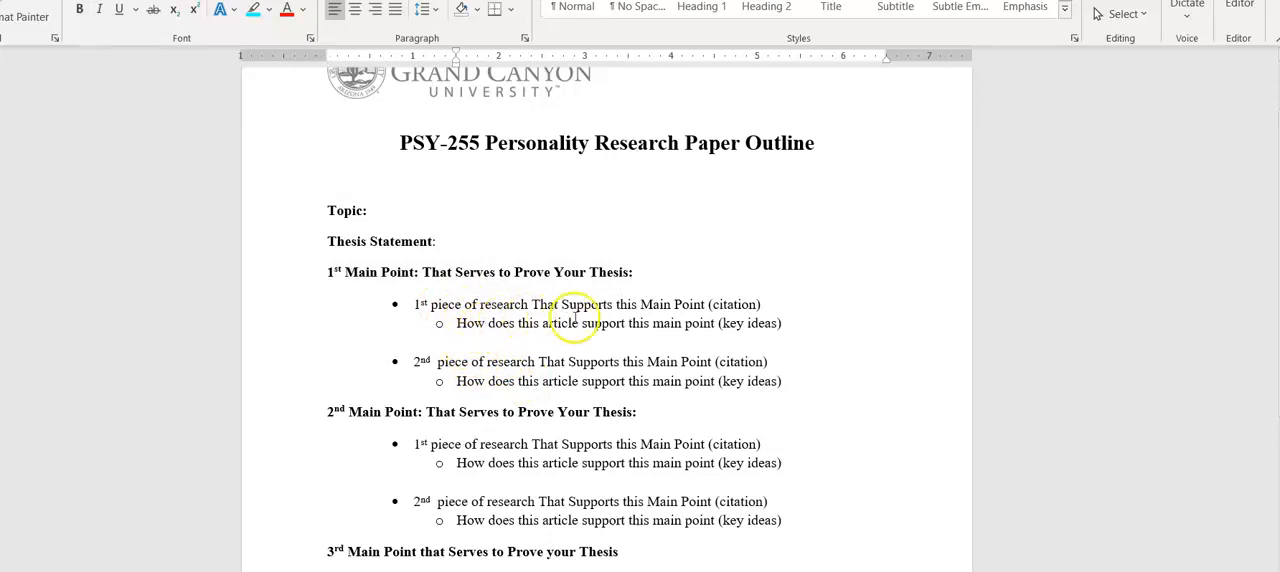
{"action": "mouse_move", "coordinate": [498, 362]}
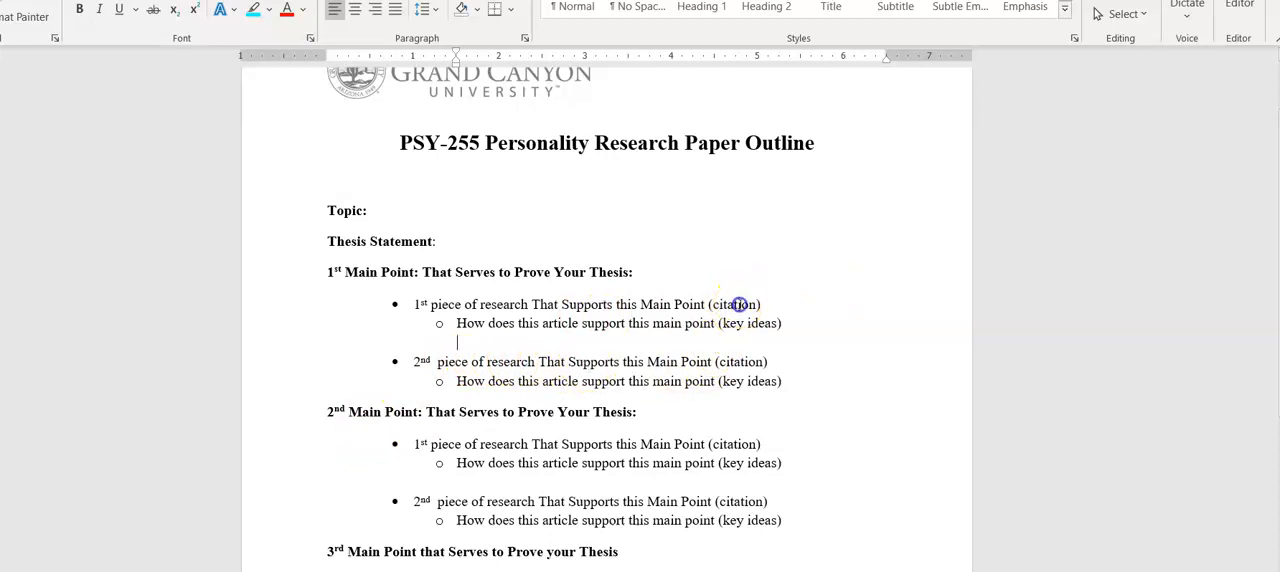
{"action": "double_click", "coordinate": [740, 361]}
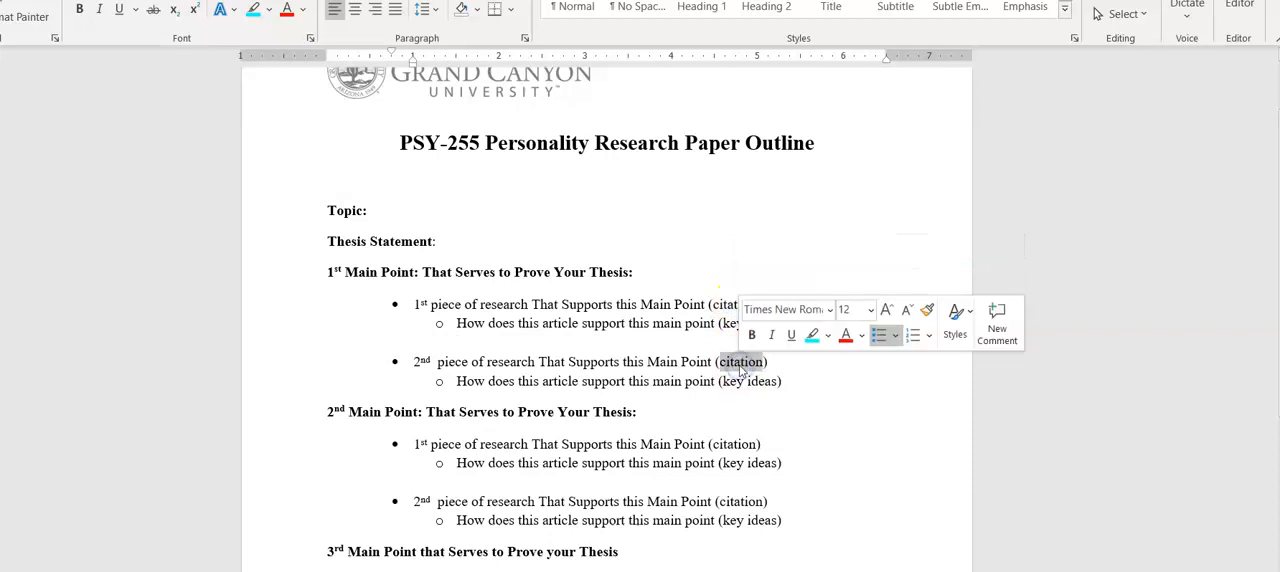
{"action": "left_click", "coordinate": [740, 361]}
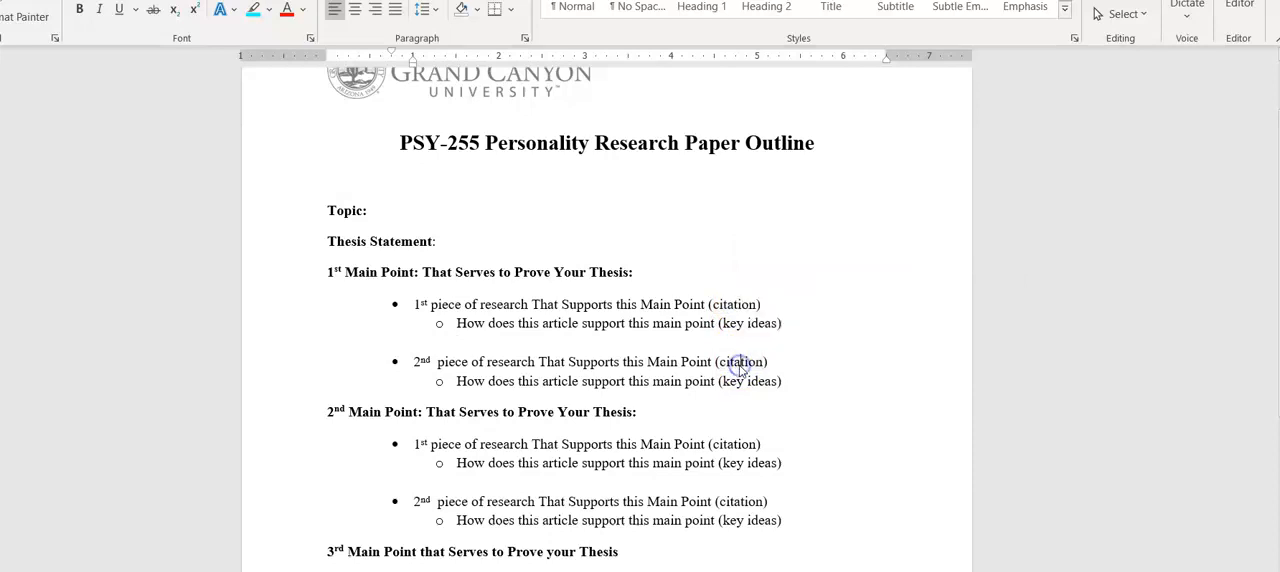
{"action": "scroll", "scroll_direction": "down", "scroll_amount": 3}
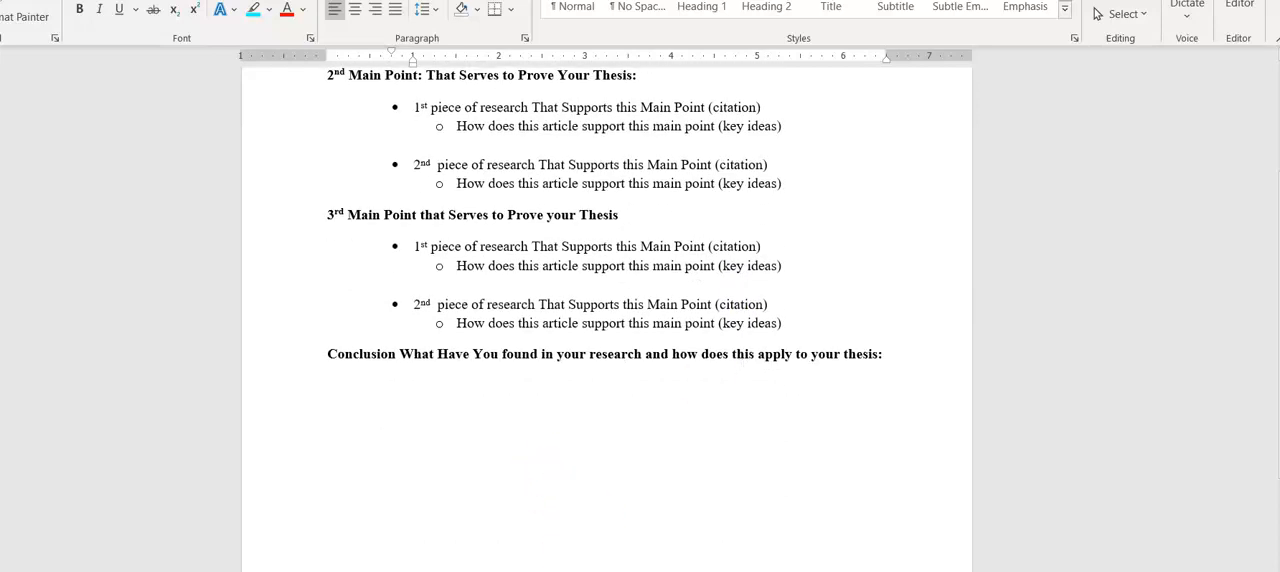
{"action": "scroll", "scroll_direction": "up", "scroll_amount": 3}
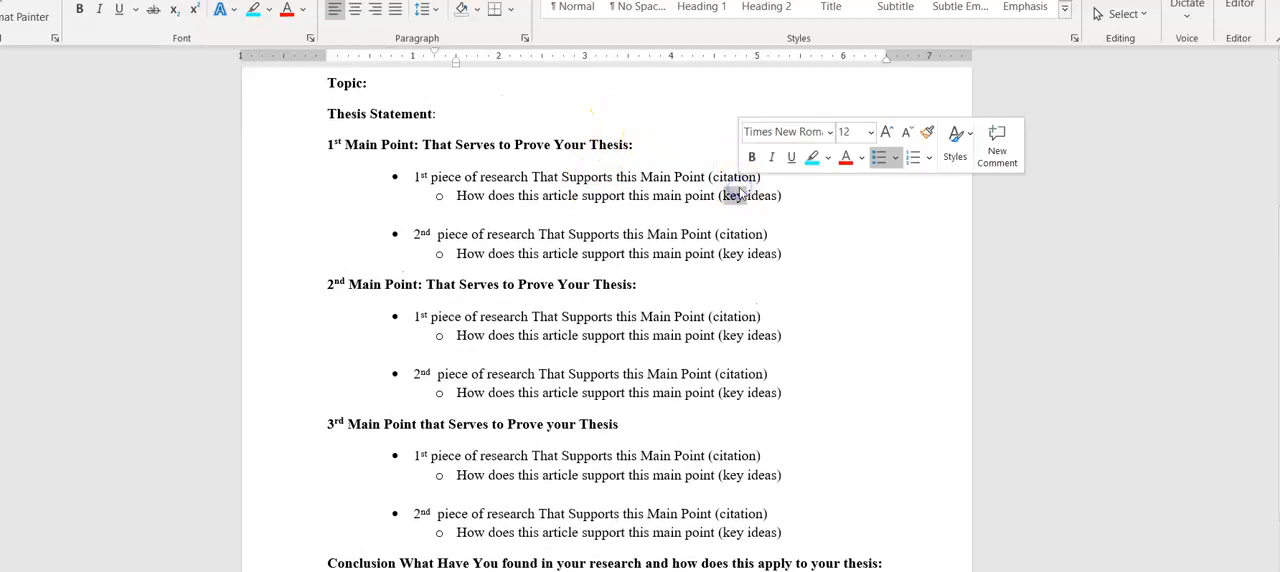
{"action": "scroll", "scroll_direction": "up", "scroll_amount": 3}
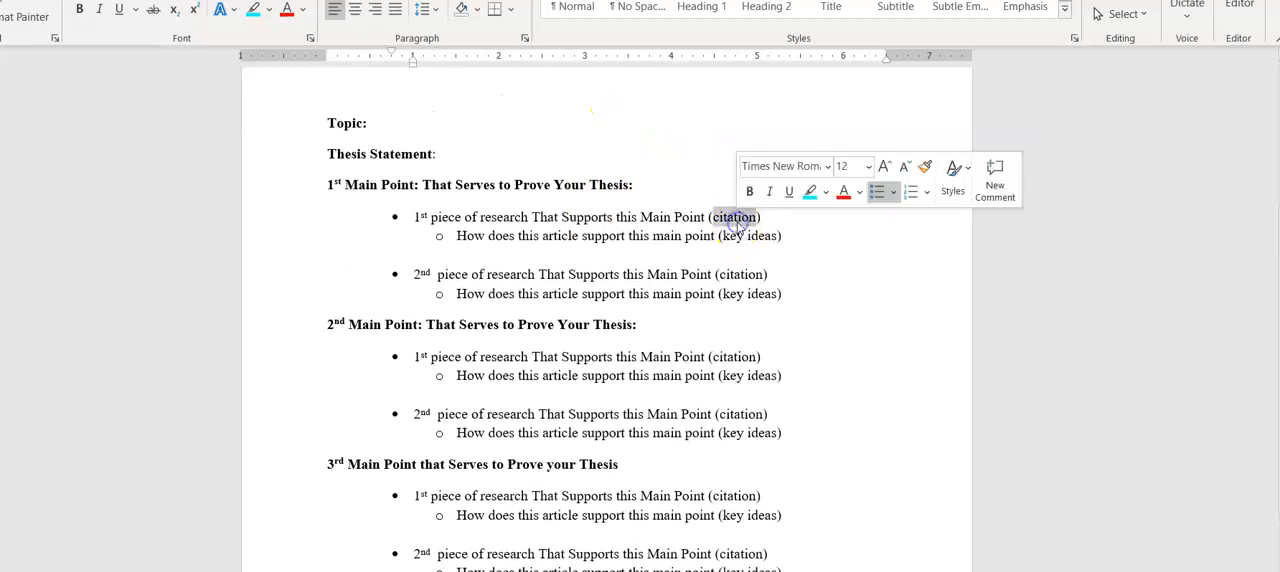
{"action": "scroll", "scroll_direction": "up", "scroll_amount": 3}
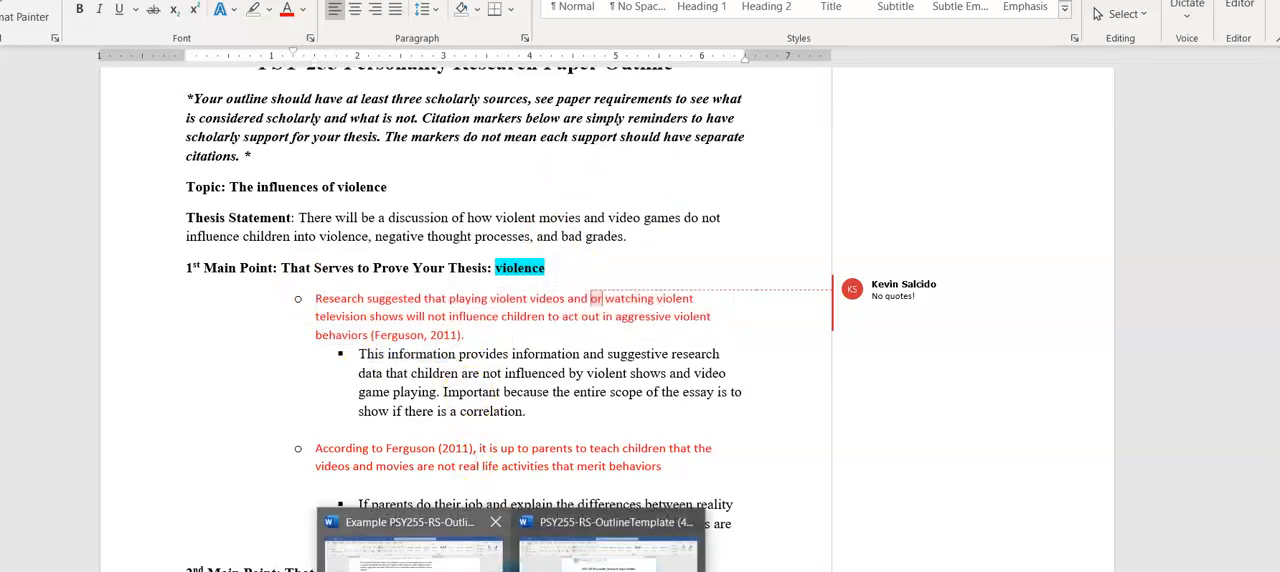
{"action": "left_click", "coordinate": [608, 522]}
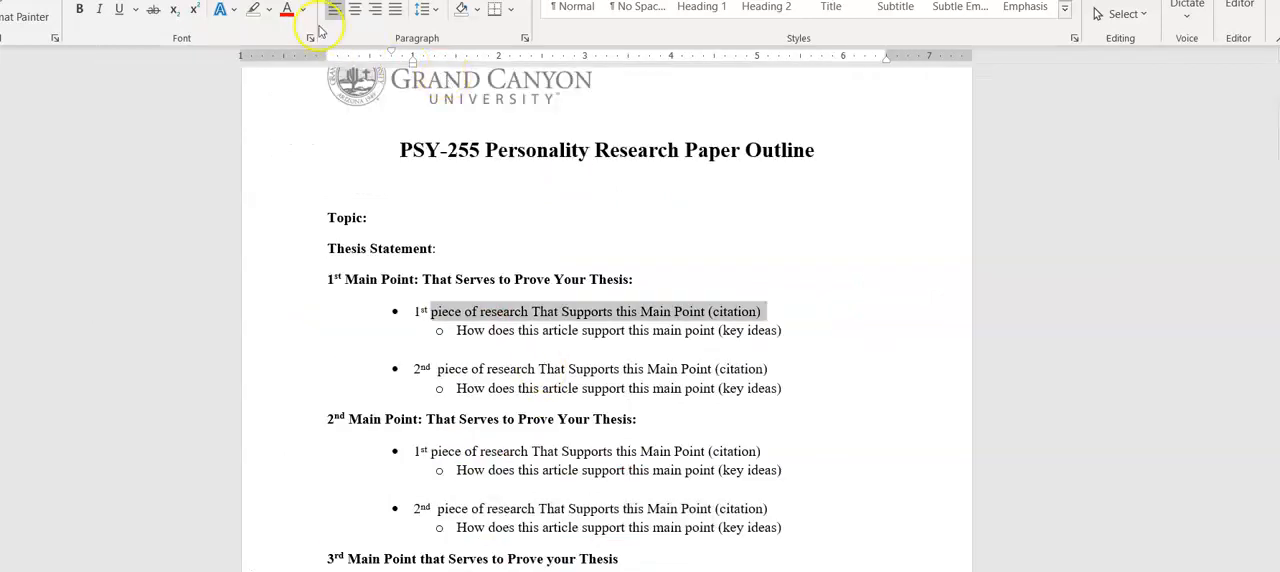
Make both 'piece of research' placeholders under the 1st Main Point red.
{"action": "left_click", "coordinate": [286, 9]}
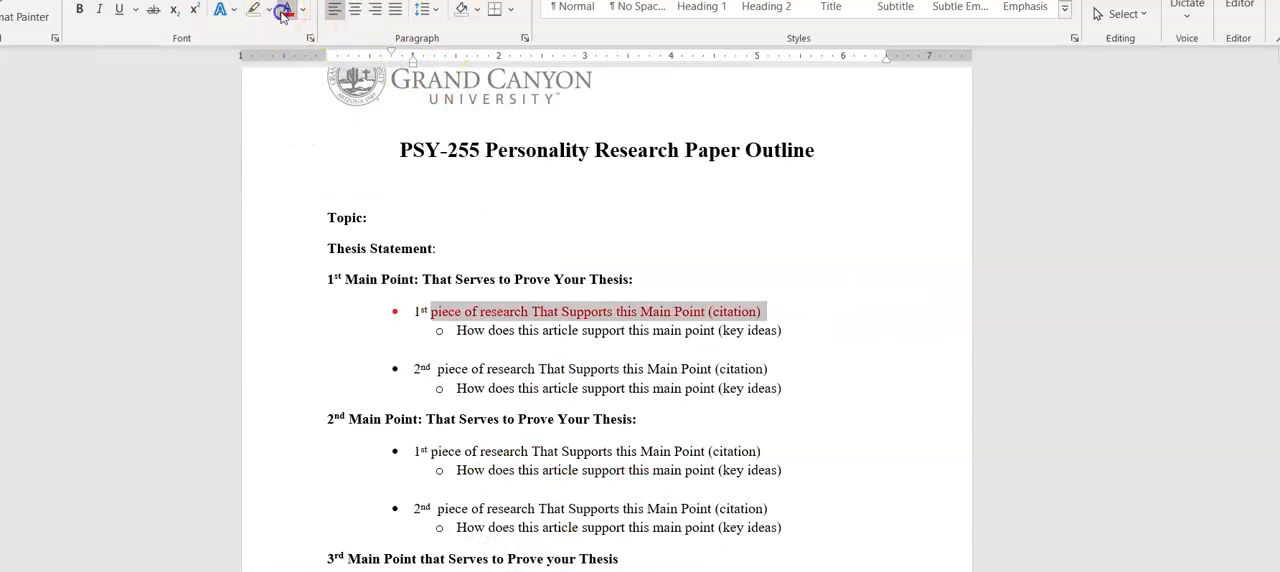
{"action": "left_click", "coordinate": [287, 9]}
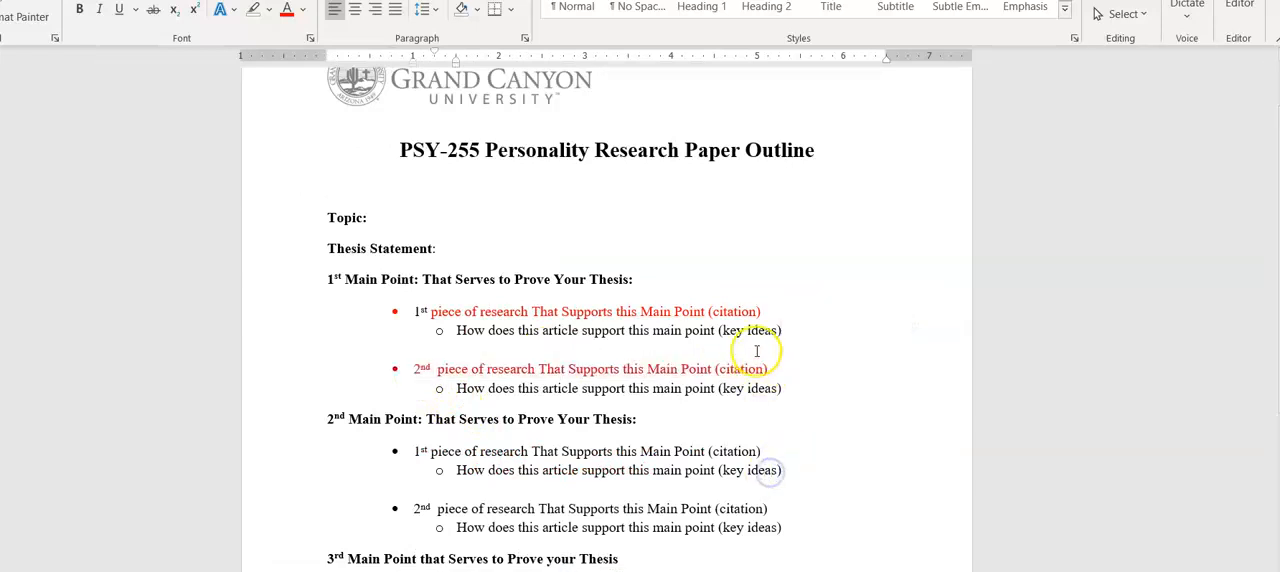
Bring up the completed example outline on the influences of violence.
{"action": "double_click", "coordinate": [739, 369]}
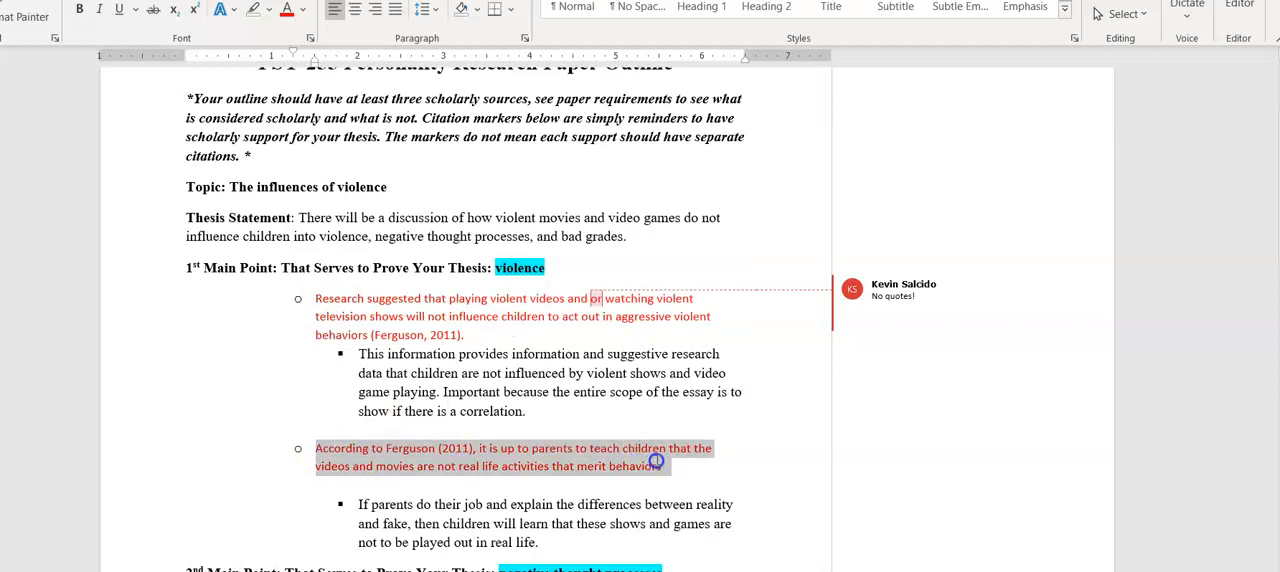
{"action": "left_click", "coordinate": [663, 466]}
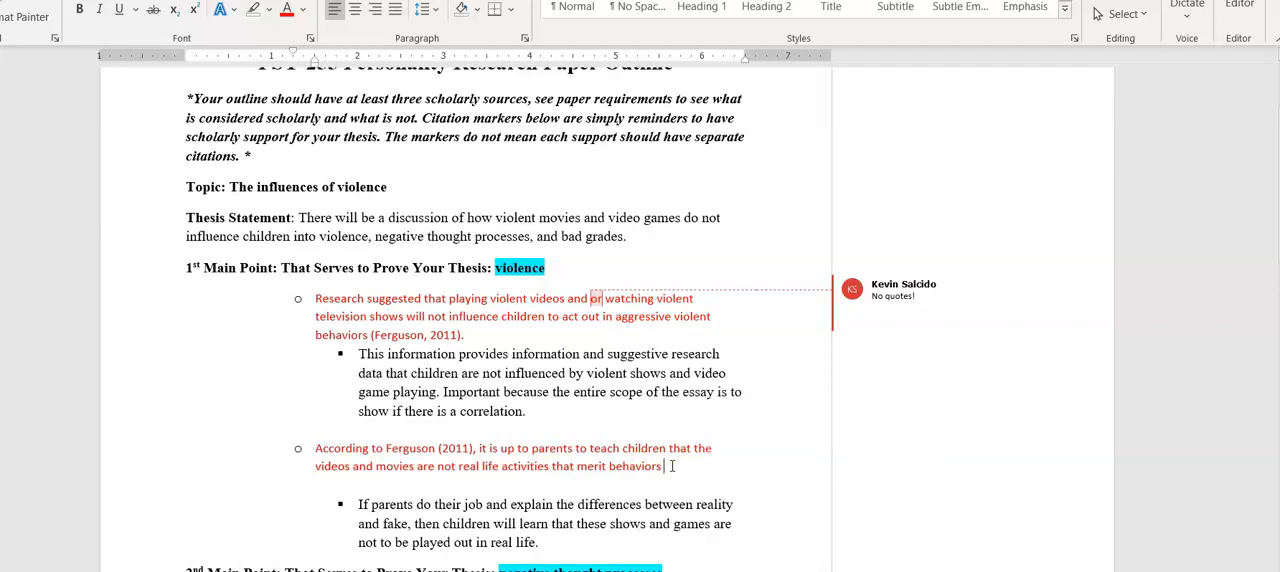
{"action": "mouse_move", "coordinate": [590, 398]}
{"action": "type", "text": "."}
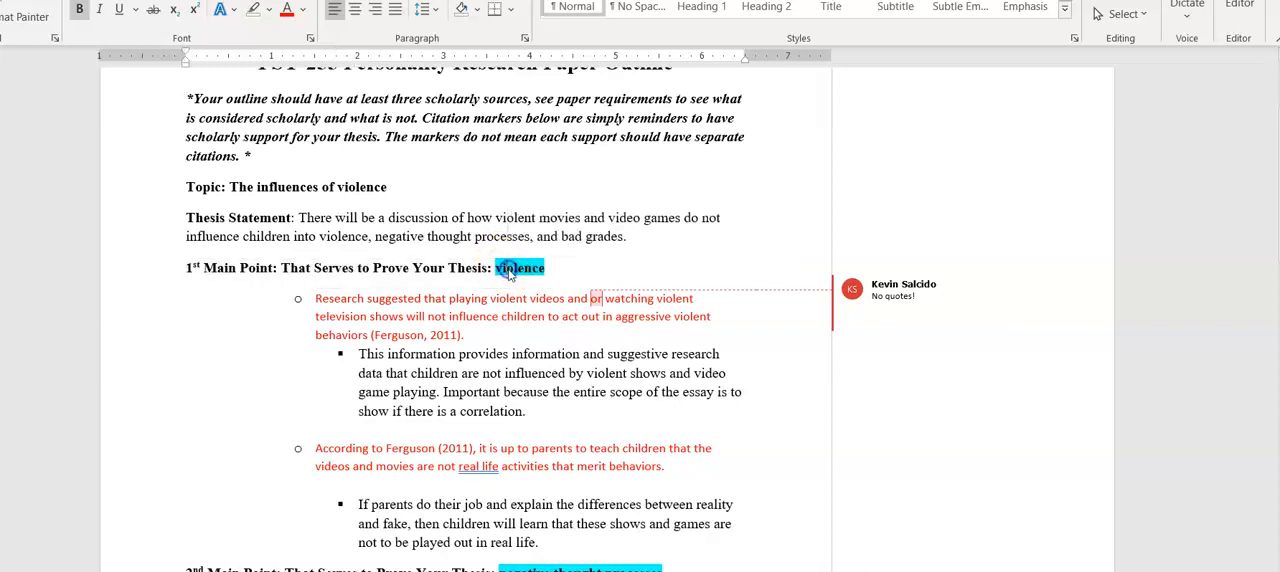
{"action": "double_click", "coordinate": [519, 267]}
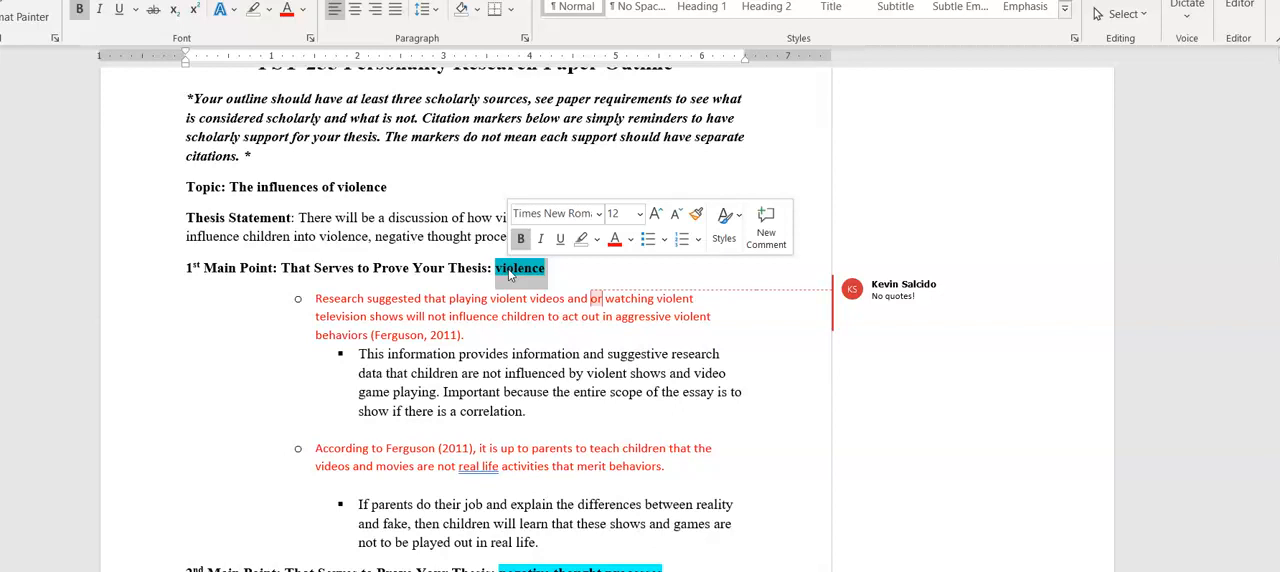
{"action": "scroll", "scroll_direction": "down", "scroll_amount": 3}
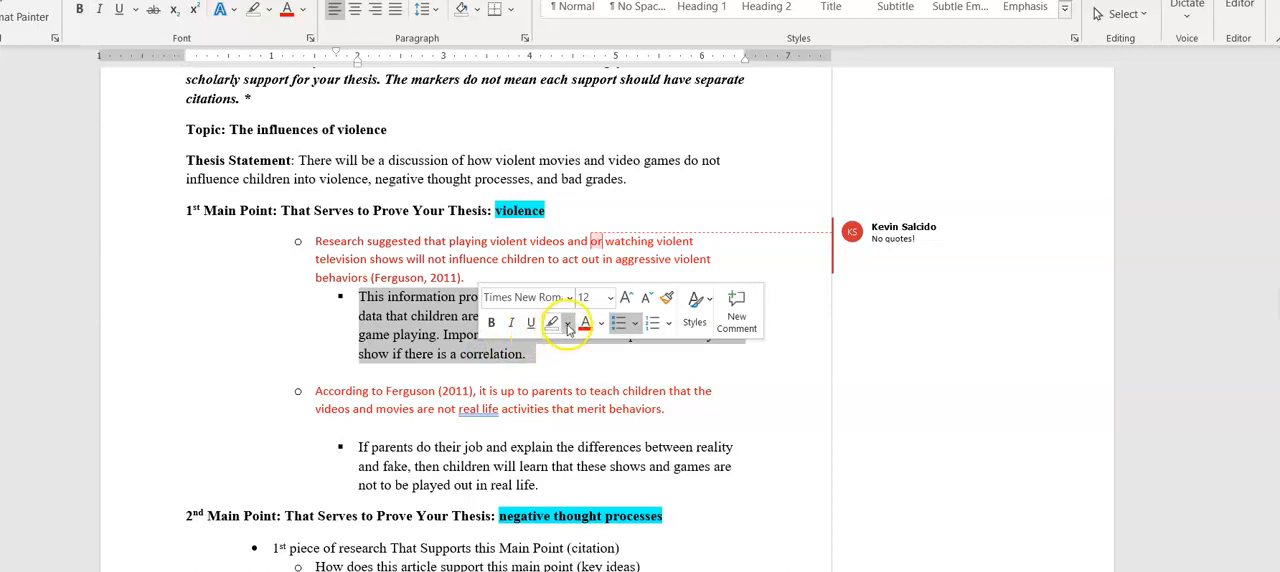
Highlight the two explanation paragraphs under the first main point yellow.
{"action": "left_click", "coordinate": [551, 322]}
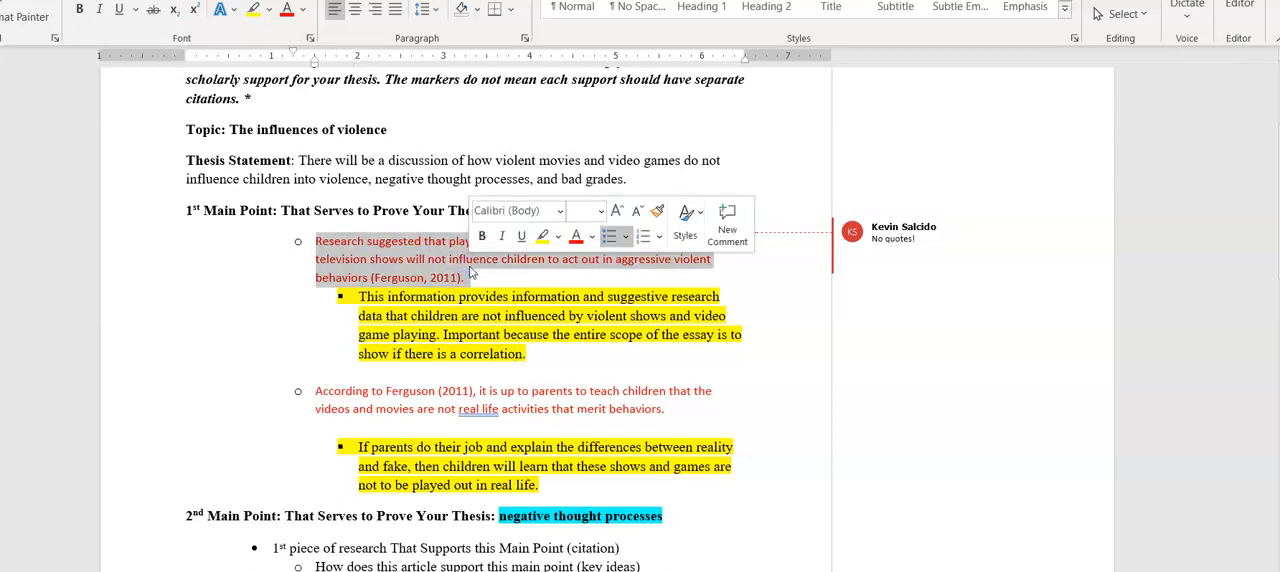
{"action": "left_click", "coordinate": [470, 353]}
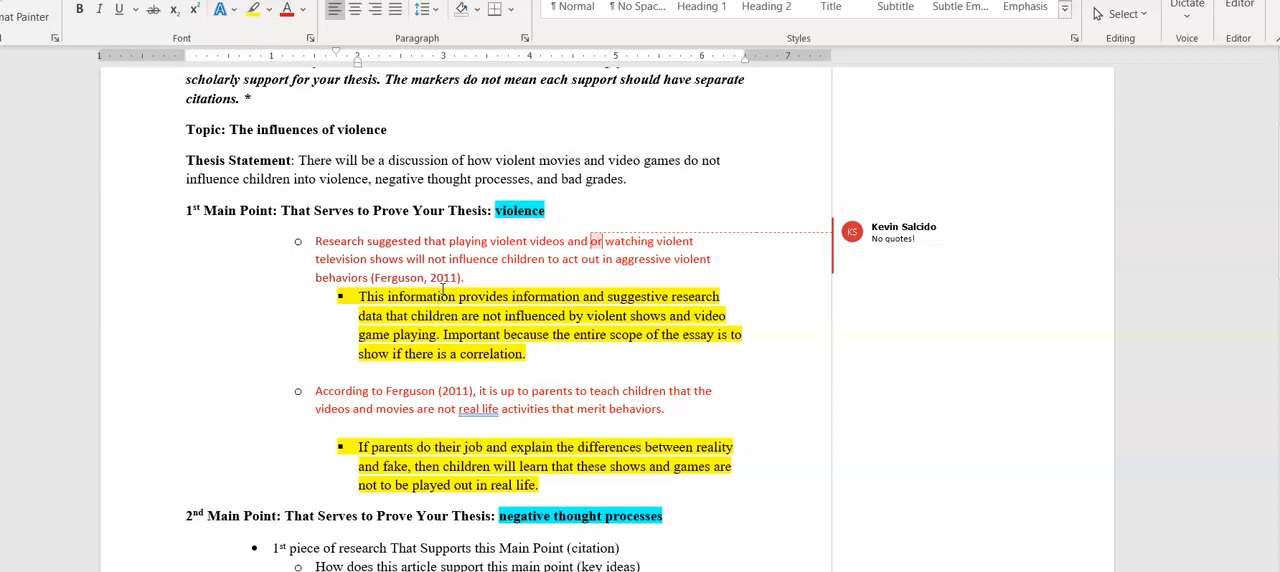
{"action": "double_click", "coordinate": [442, 277]}
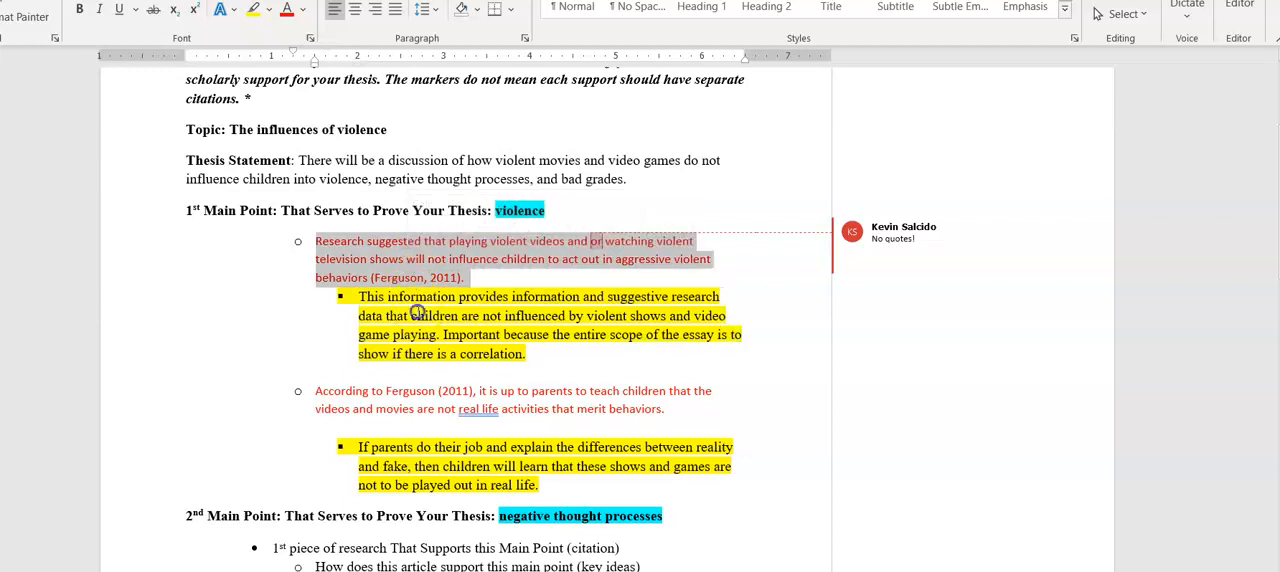
{"action": "double_click", "coordinate": [432, 316]}
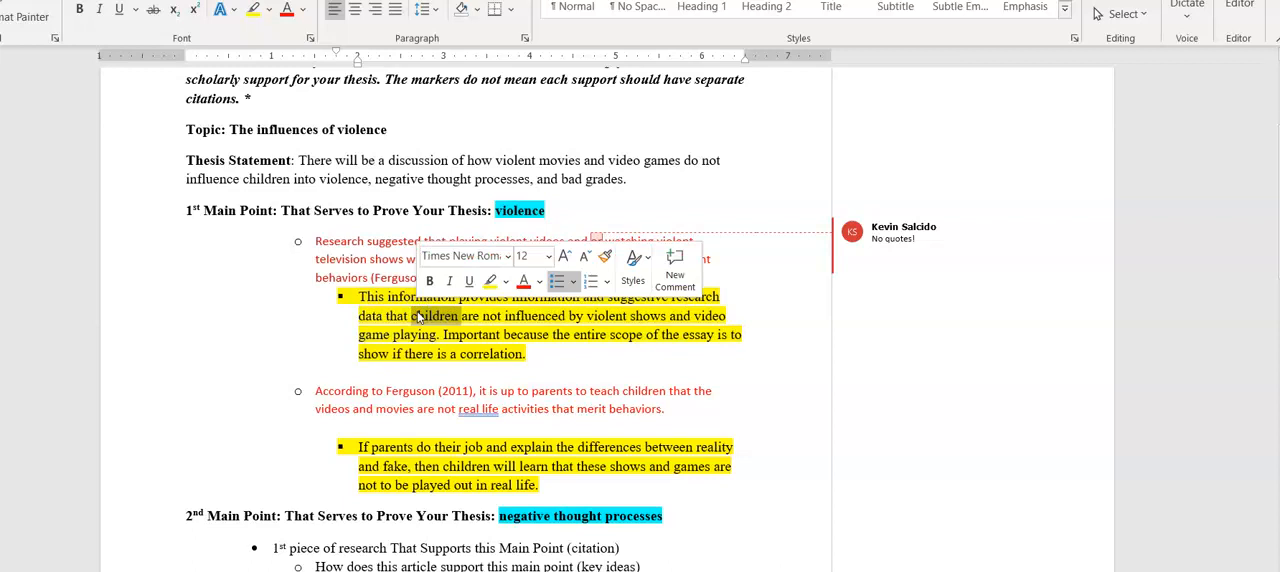
{"action": "left_click", "coordinate": [420, 405]}
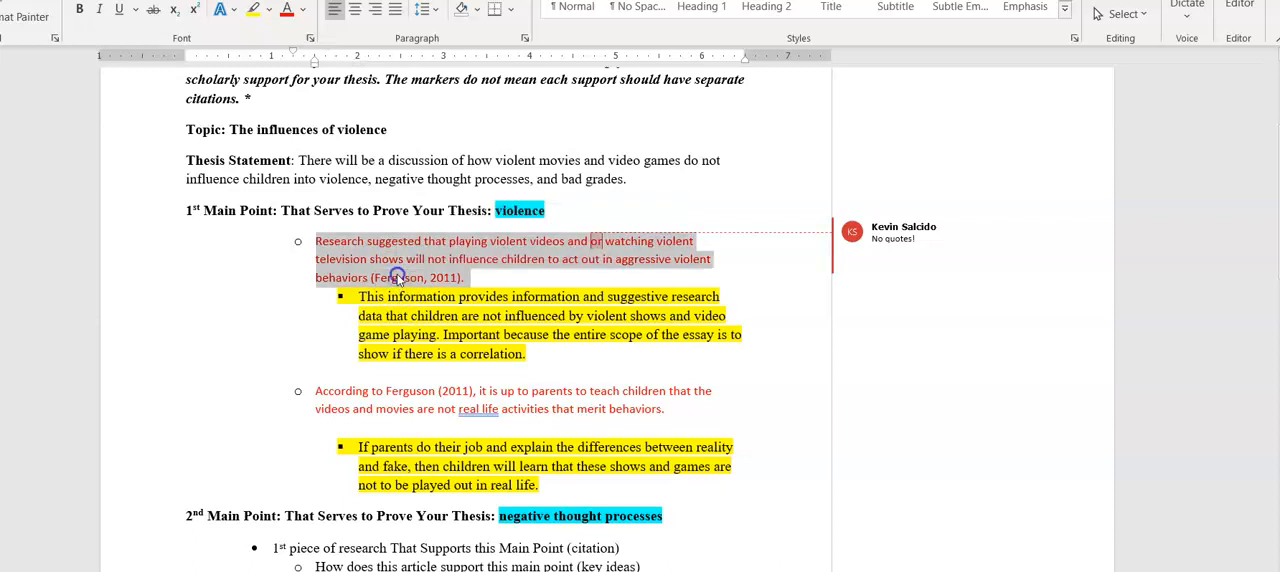
{"action": "scroll", "scroll_direction": "down", "scroll_amount": 3}
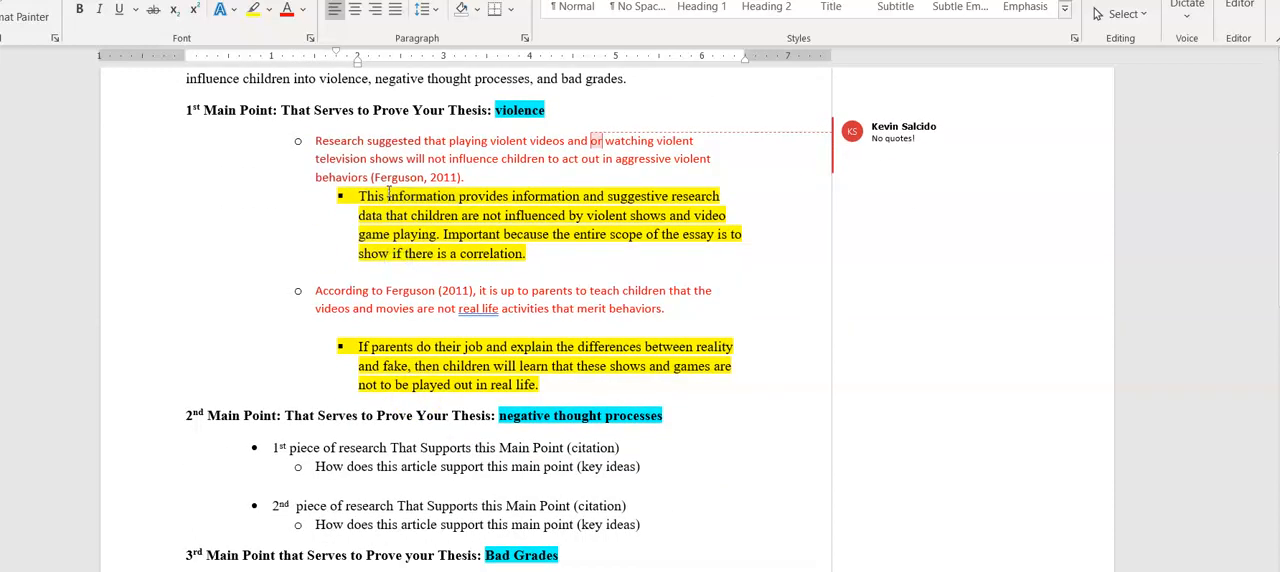
{"action": "scroll", "scroll_direction": "down", "scroll_amount": 3}
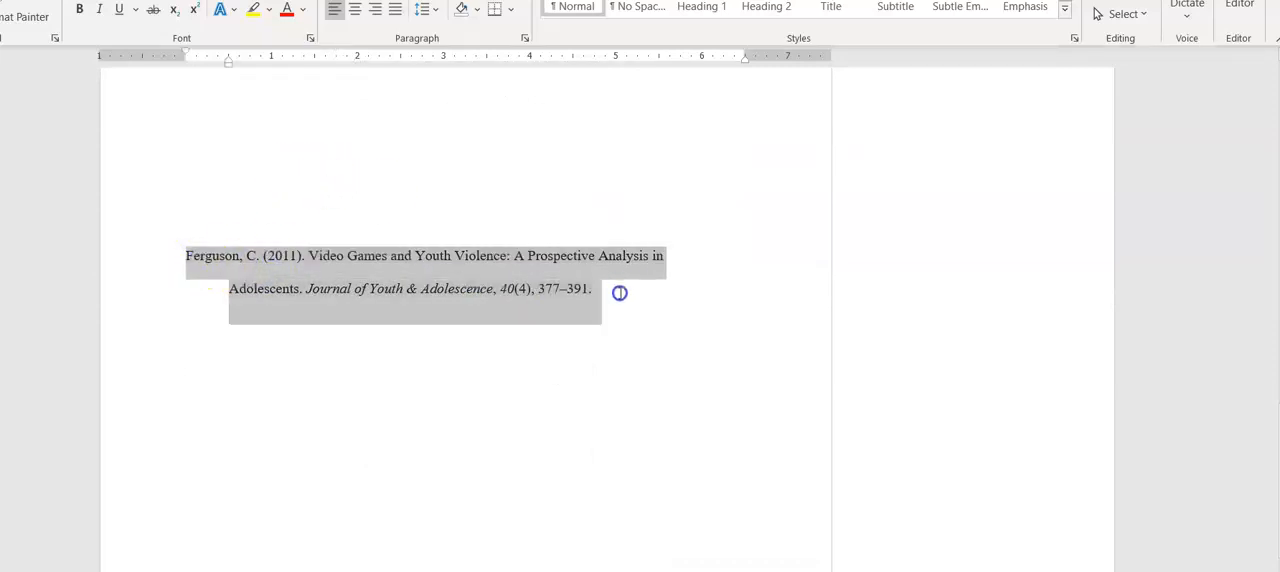
{"action": "left_click", "coordinate": [575, 323]}
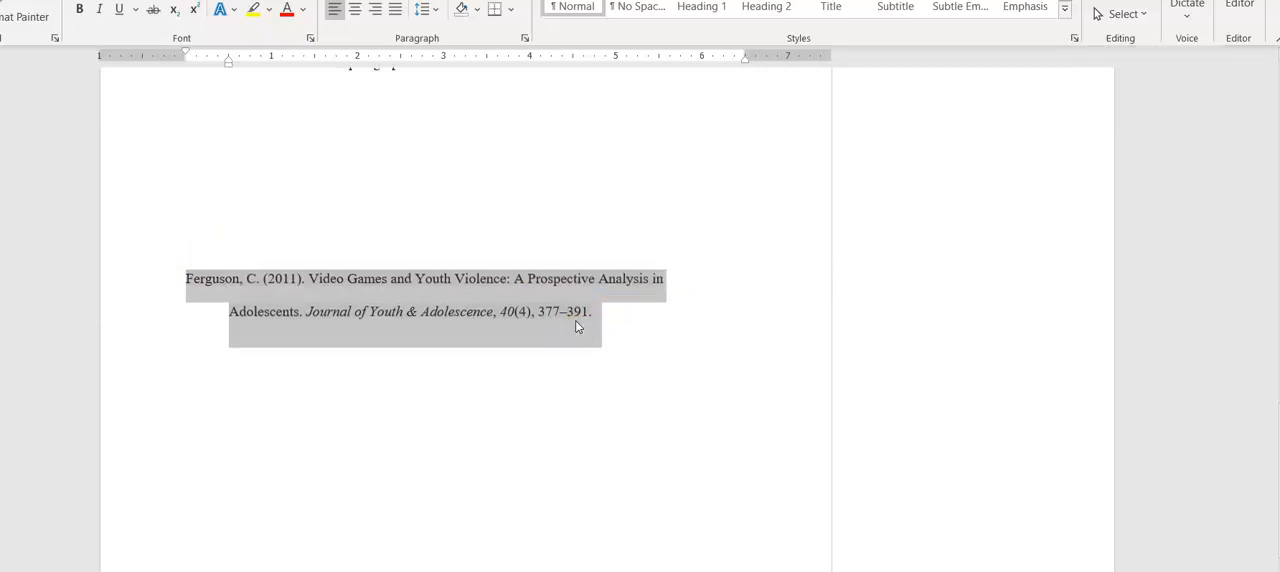
{"action": "scroll", "scroll_direction": "up", "scroll_amount": 3}
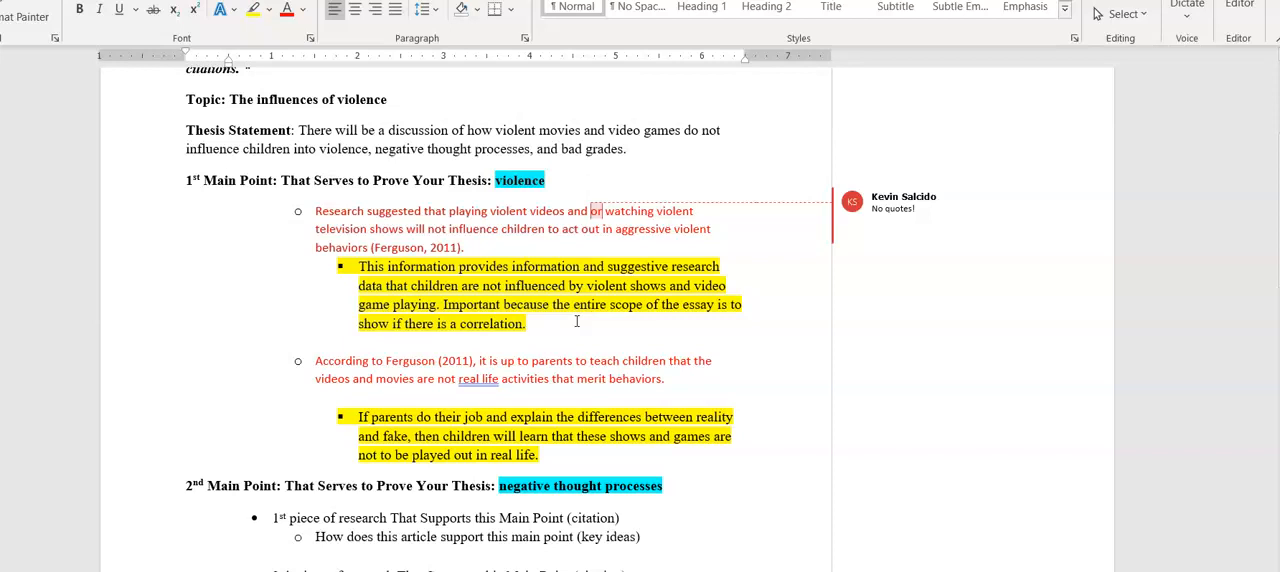
{"action": "mouse_move", "coordinate": [439, 338]}
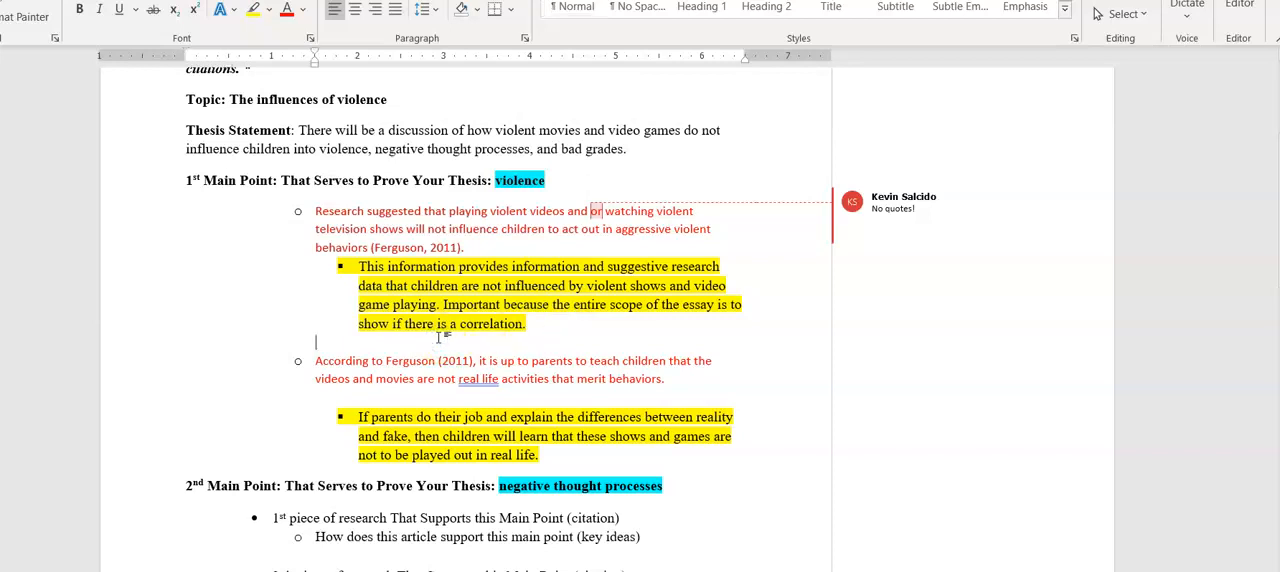
{"action": "scroll", "scroll_direction": "down", "scroll_amount": 3}
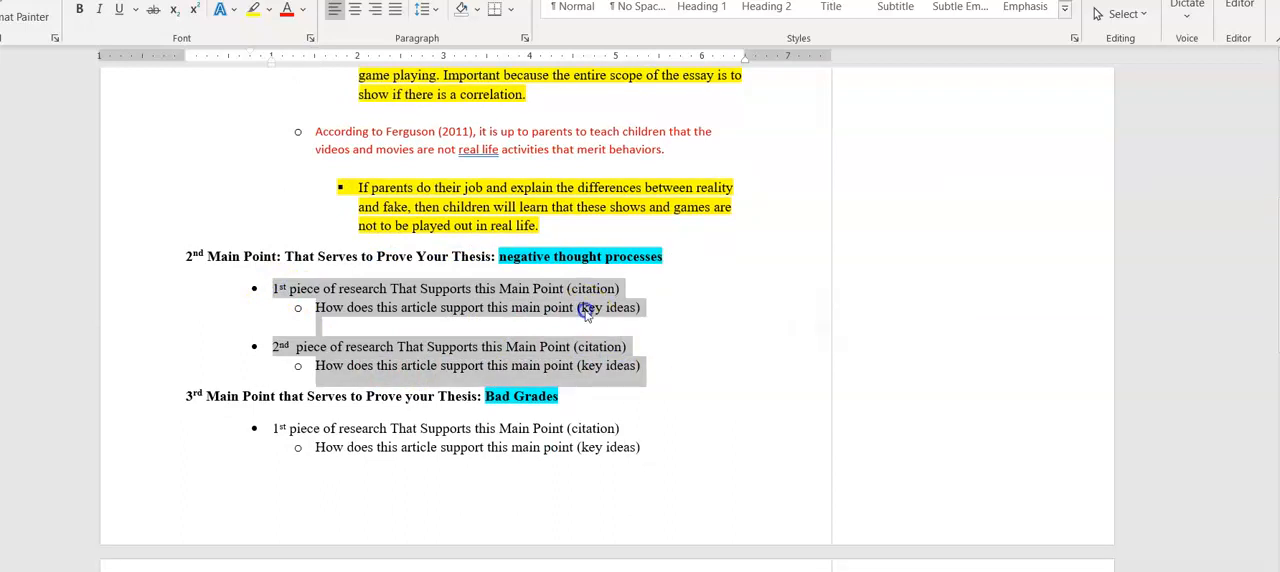
{"action": "scroll", "scroll_direction": "up", "scroll_amount": 3}
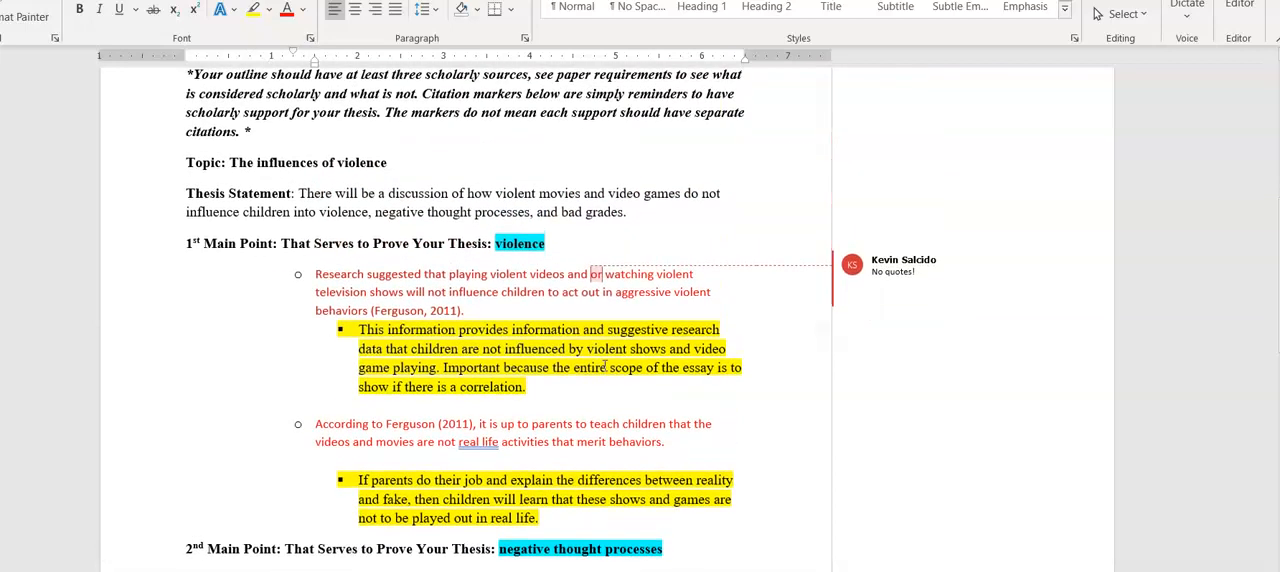